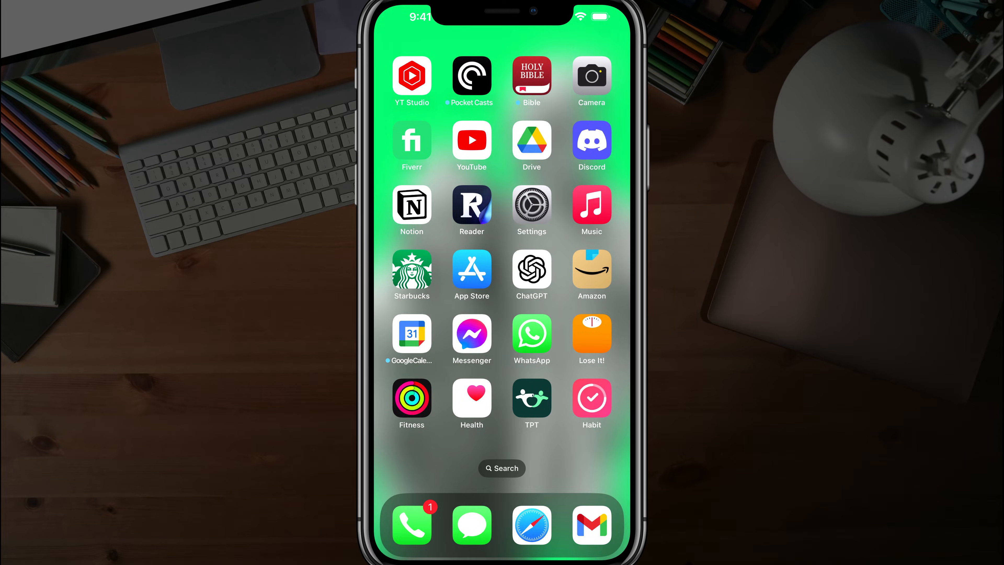
Go from the Home Screen into Settings and the Apple ID account page
{"action": "left_click", "coordinate": [531, 205]}
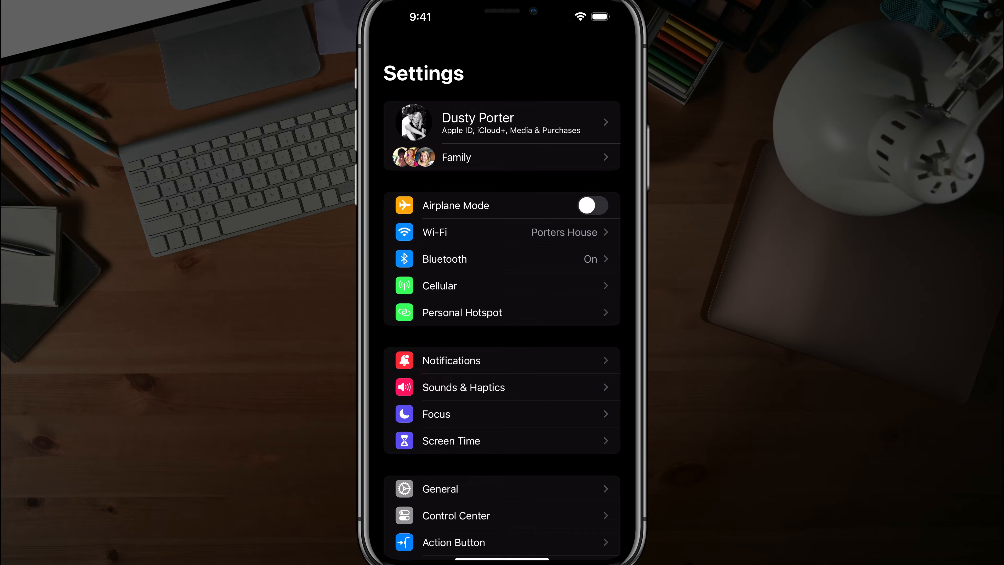
{"action": "left_click", "coordinate": [502, 123]}
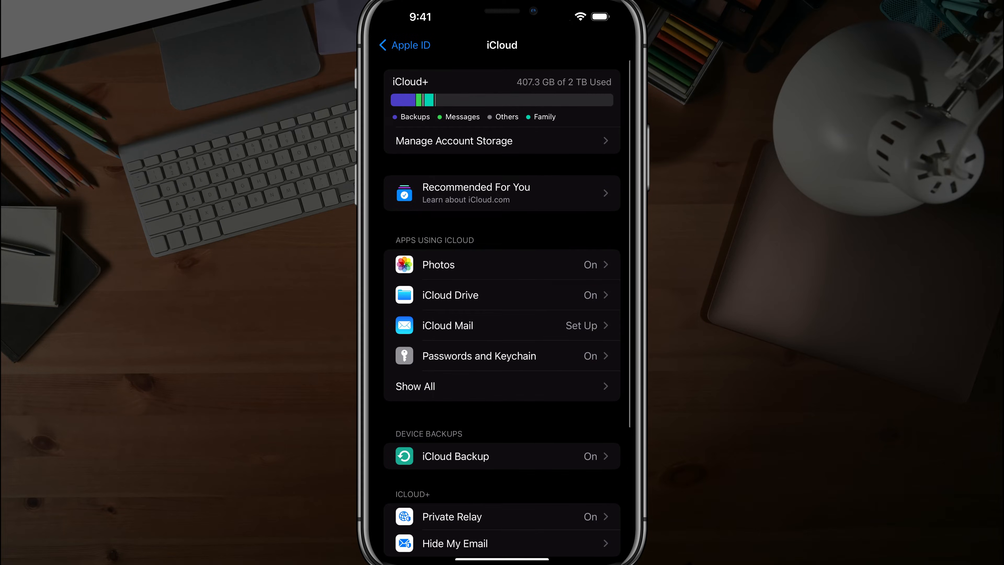
Reach Private Relay under iCloud+ further down the iCloud page
{"action": "scroll", "scroll_direction": "down", "scroll_amount": 3}
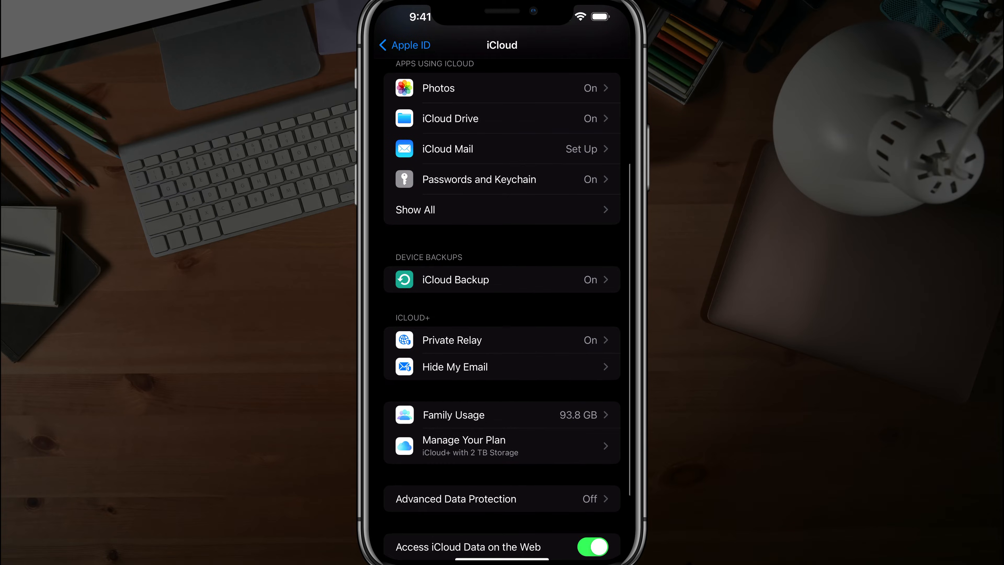
{"action": "scroll", "scroll_direction": "down", "scroll_amount": 3}
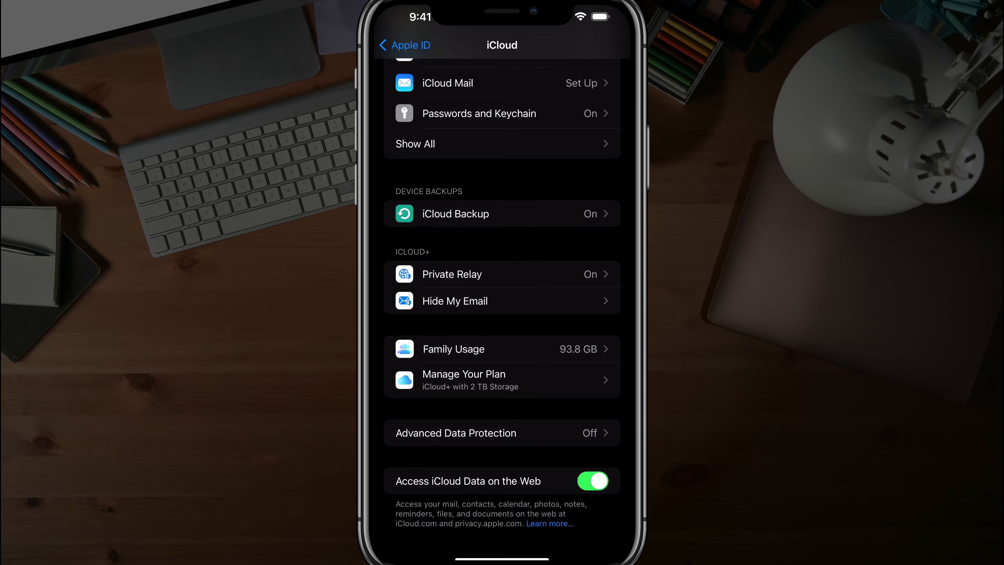
{"action": "left_click", "coordinate": [451, 274]}
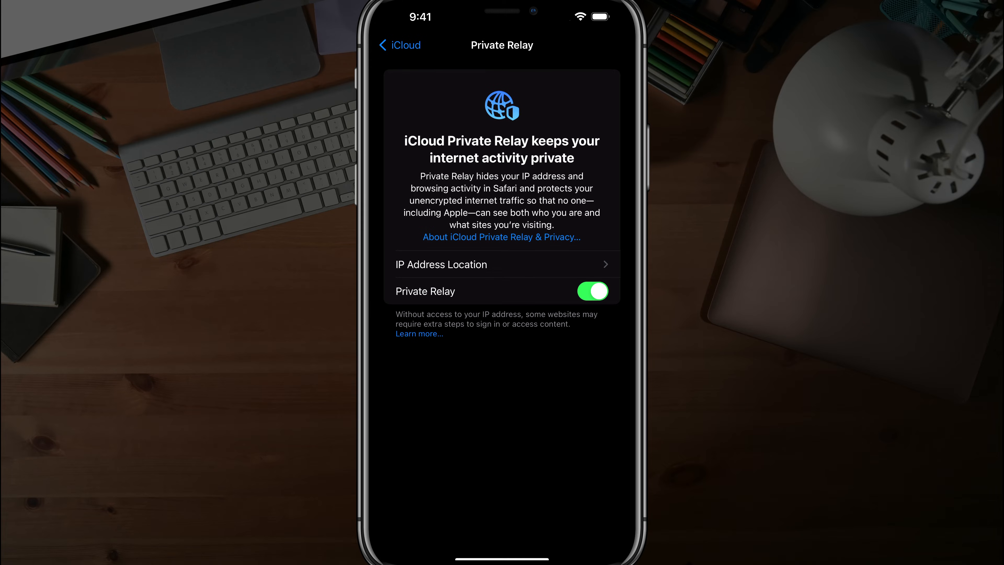
Switch Private Relay off and confirm Turn Off Private Relay in the alert
{"action": "left_click", "coordinate": [591, 291]}
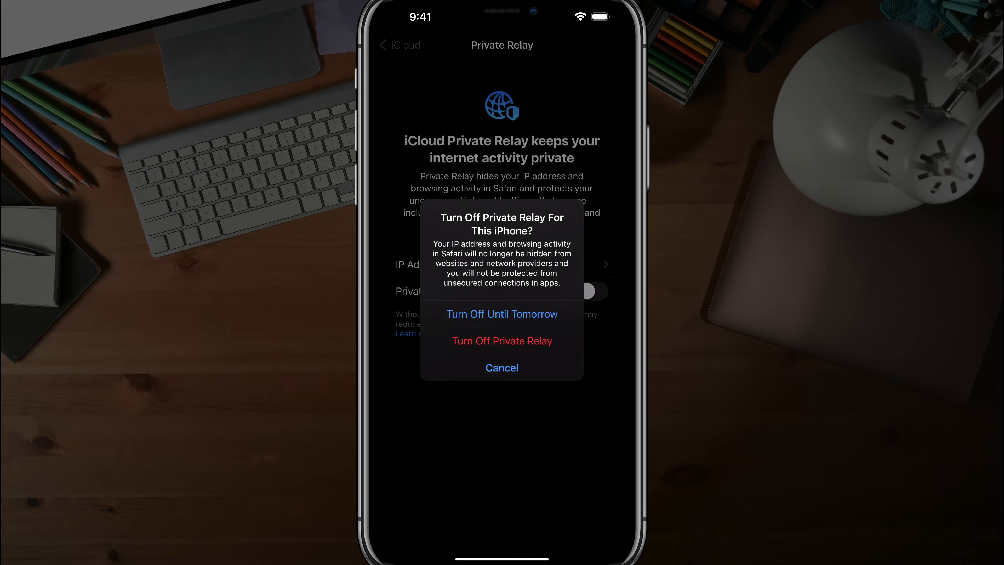
{"action": "left_click", "coordinate": [502, 340]}
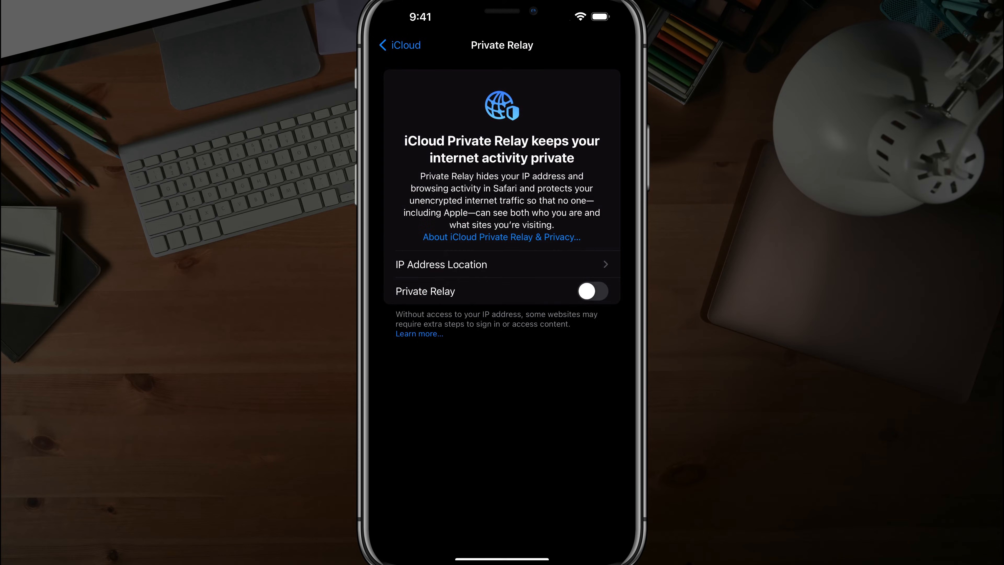
Review the IP Address Location options, then return to the Private Relay page
{"action": "left_click", "coordinate": [590, 291]}
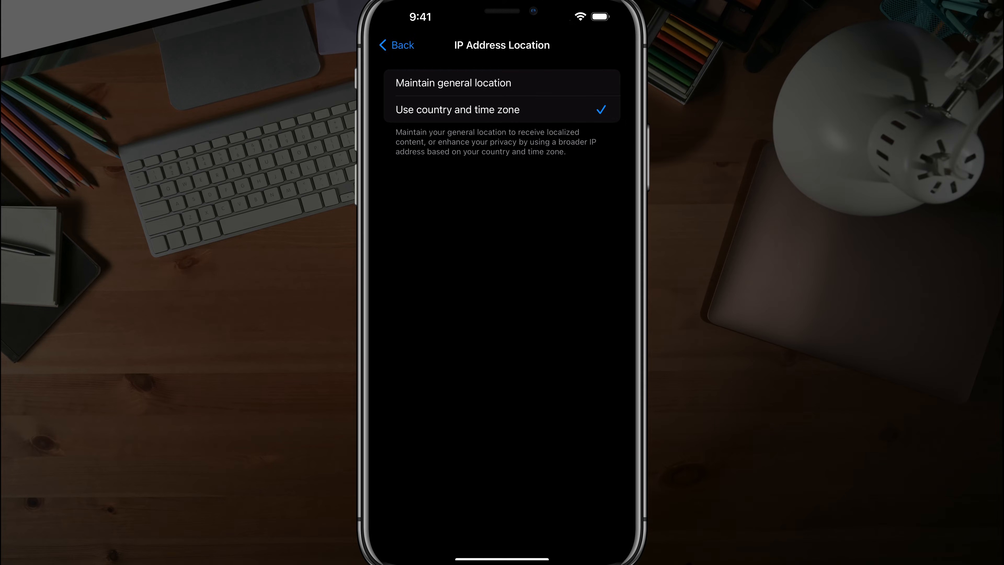
{"action": "left_click", "coordinate": [452, 83]}
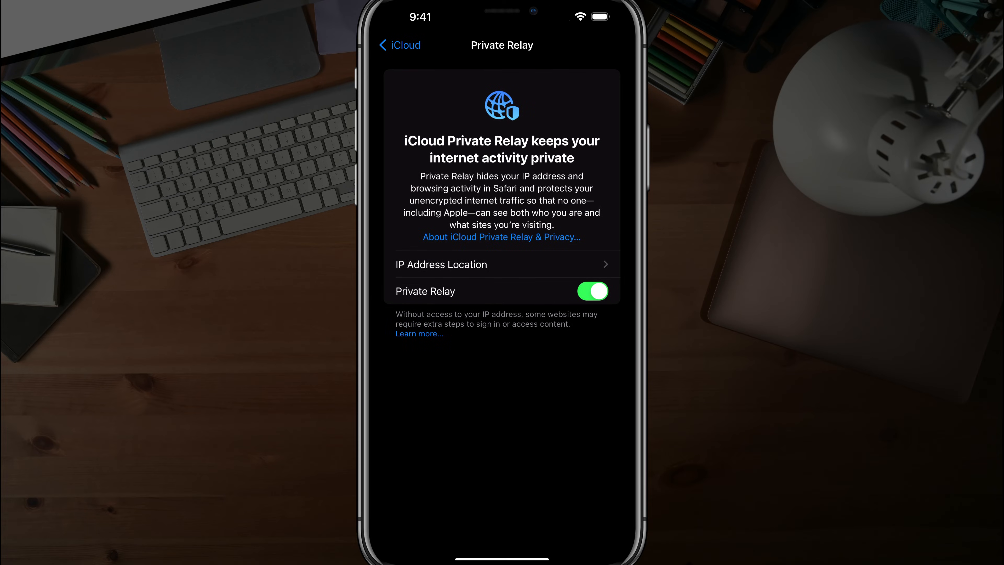
Switch Private Relay off once more and confirm the turn-off alert
{"action": "left_click", "coordinate": [591, 291]}
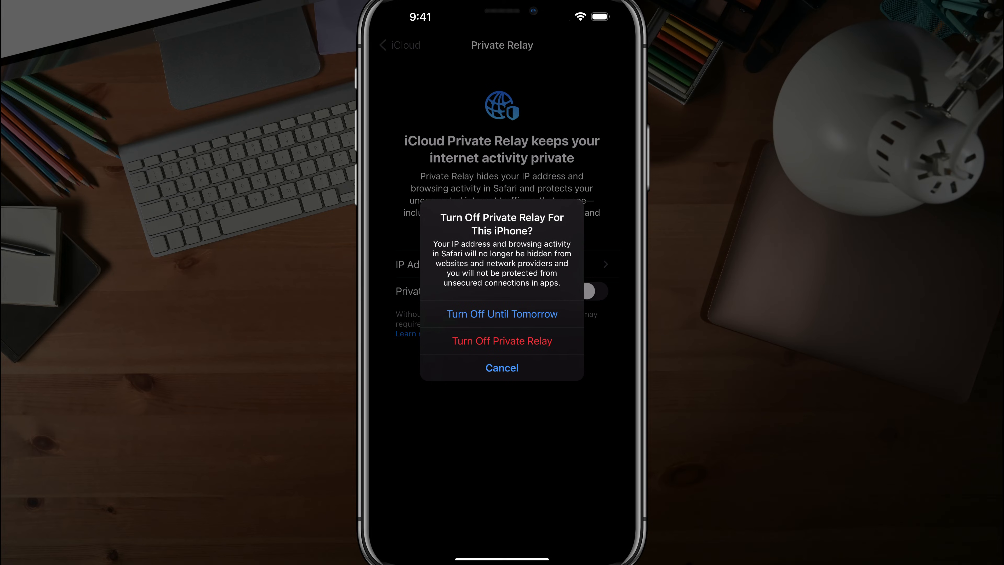
{"action": "left_click", "coordinate": [502, 340]}
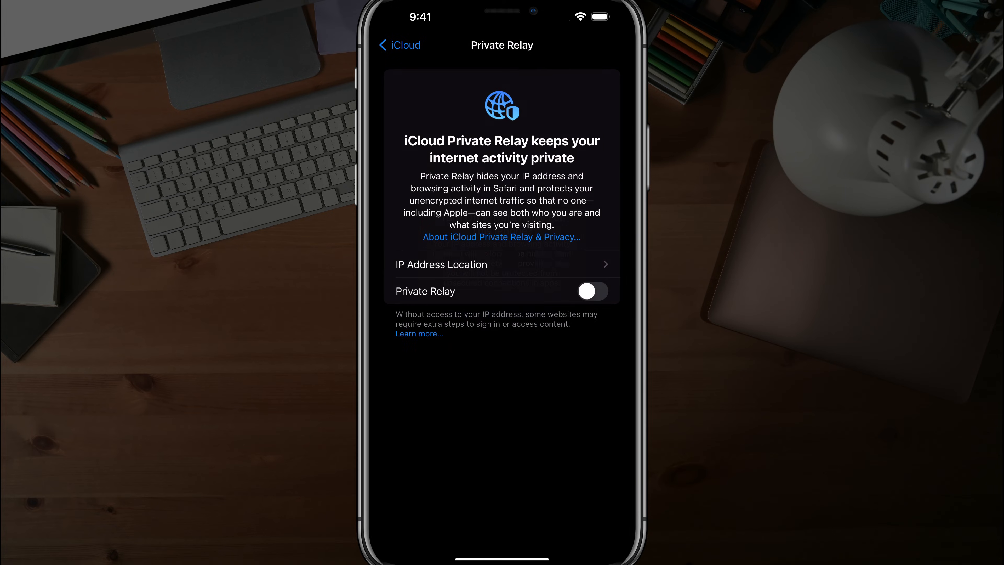